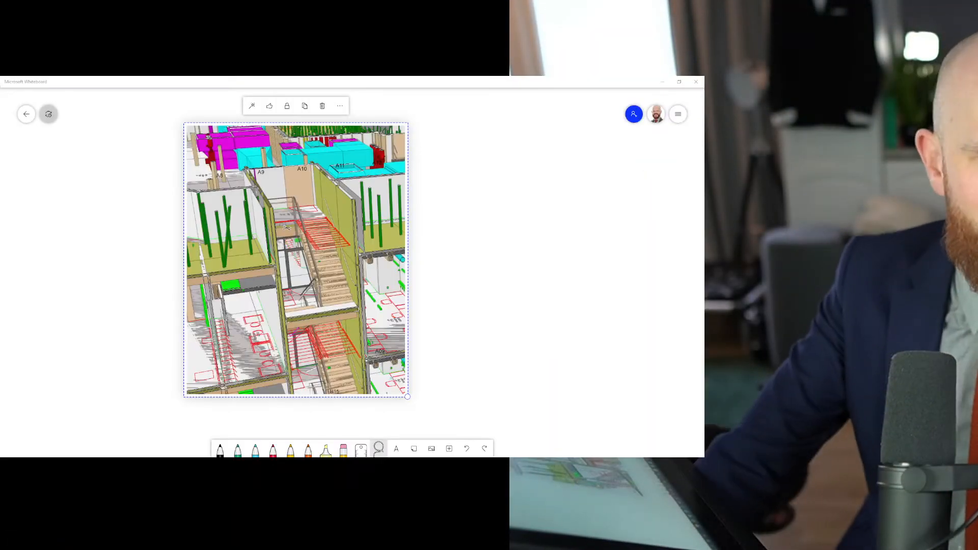
Mark the A9 and A11 wall tops in red, then undo the curves sketched toward the stair.
{"action": "left_click", "coordinate": [678, 81]}
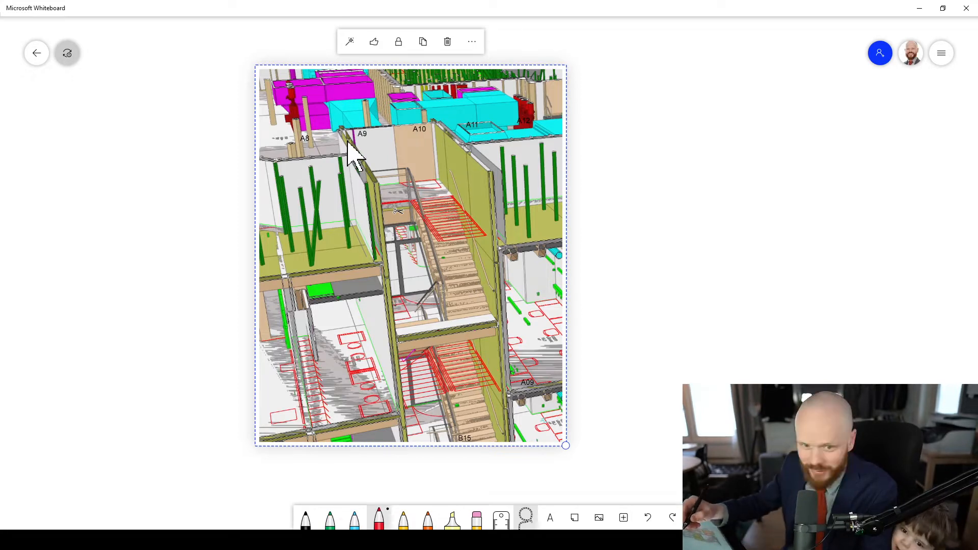
{"action": "mouse_move", "coordinate": [353, 172]}
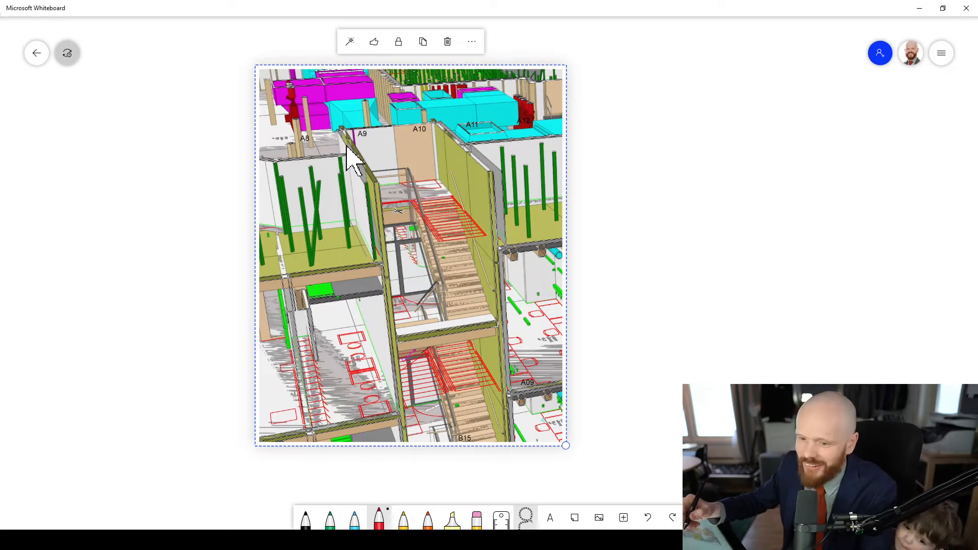
{"action": "mouse_move", "coordinate": [359, 187]}
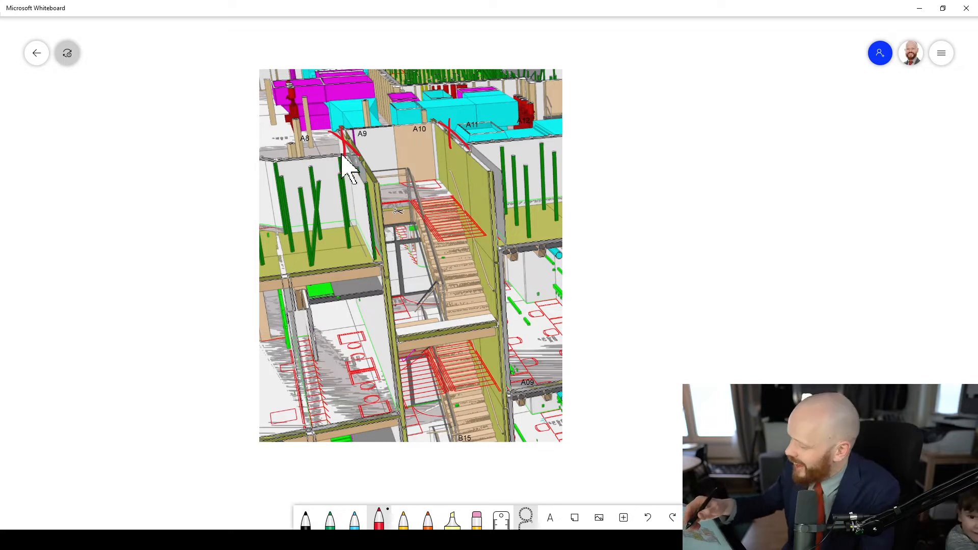
{"action": "mouse_move", "coordinate": [450, 197]}
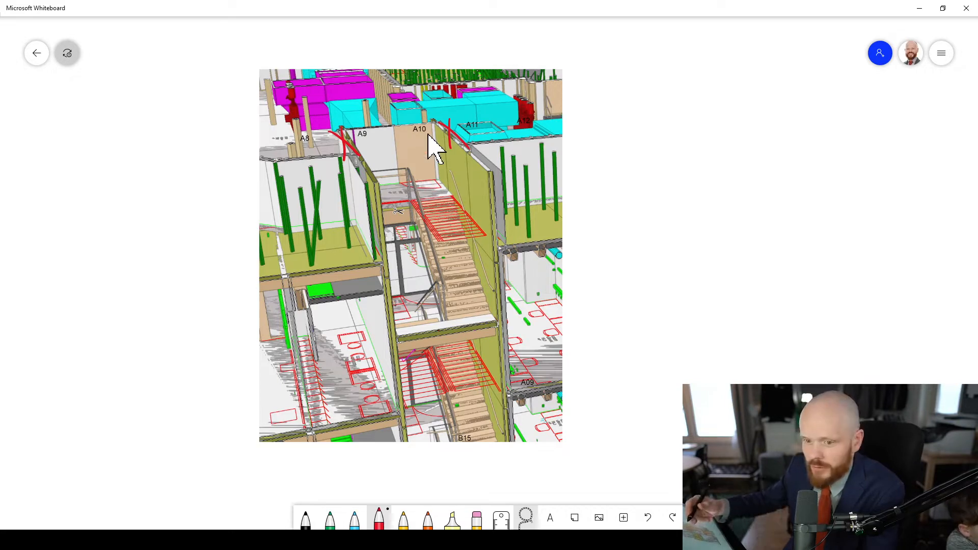
{"action": "mouse_move", "coordinate": [416, 218]}
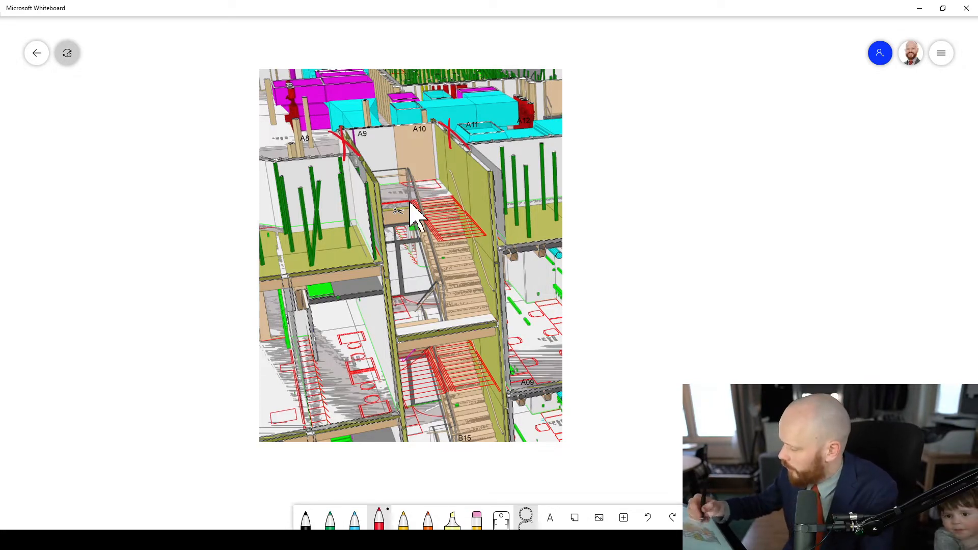
{"action": "mouse_move", "coordinate": [327, 153]}
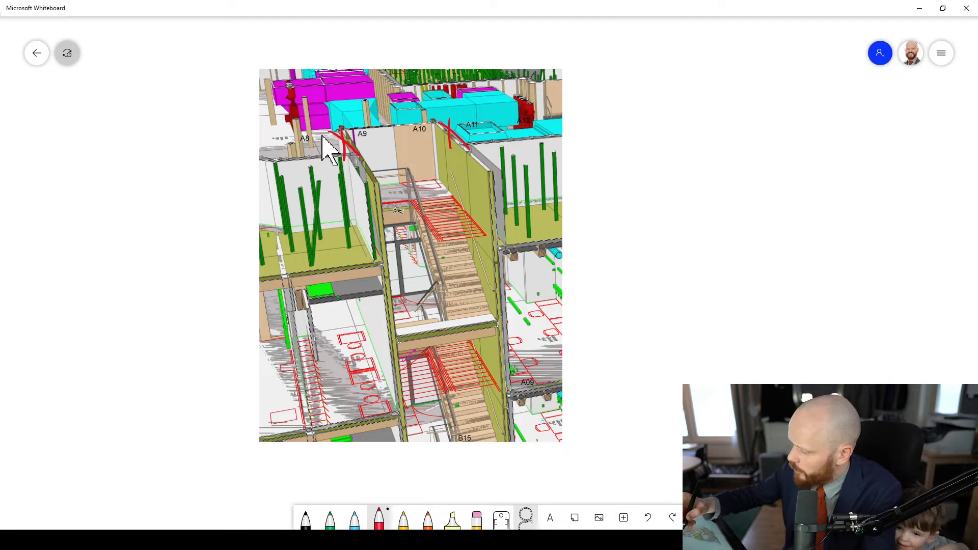
{"action": "mouse_move", "coordinate": [371, 158]}
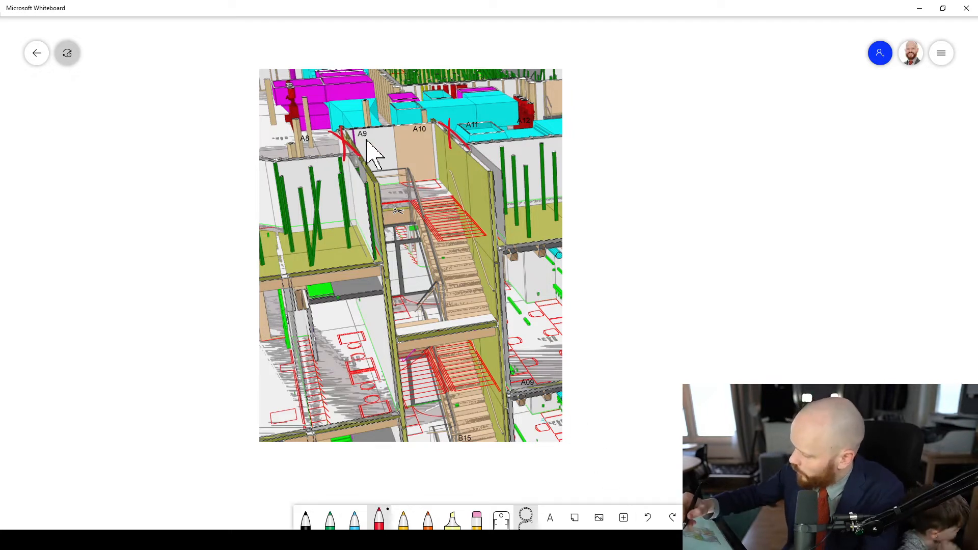
{"action": "mouse_move", "coordinate": [349, 153]}
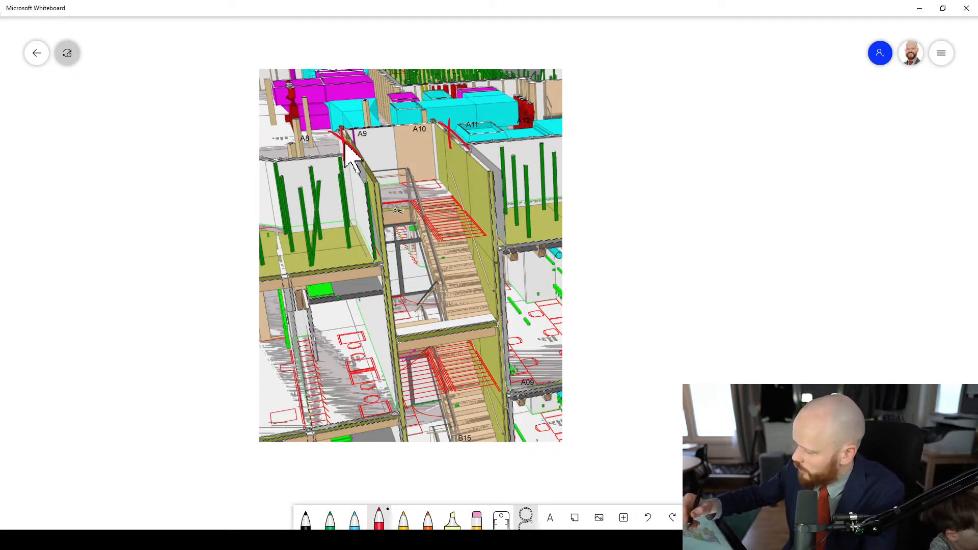
{"action": "left_click_drag", "start_coordinate": [343, 134], "coordinate": [438, 188]}
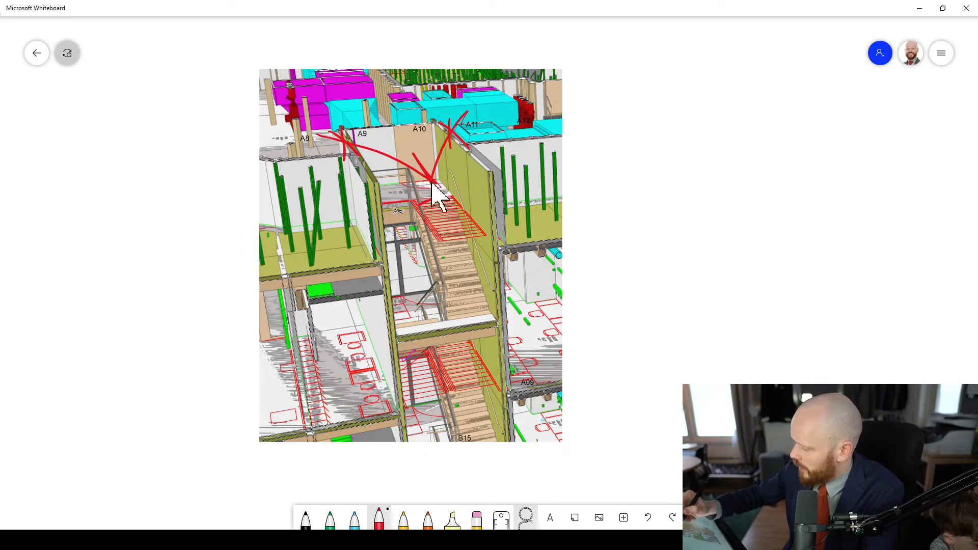
{"action": "left_click", "coordinate": [648, 518]}
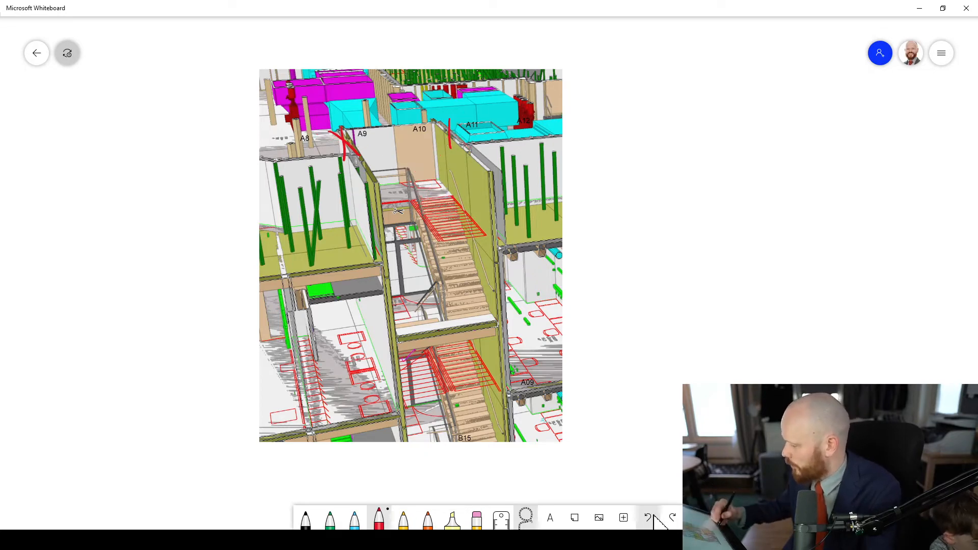
Clear the wall-top ticks and draw red paths down the A9 and A11 stairwell walls to the floor below.
{"action": "left_click", "coordinate": [409, 256]}
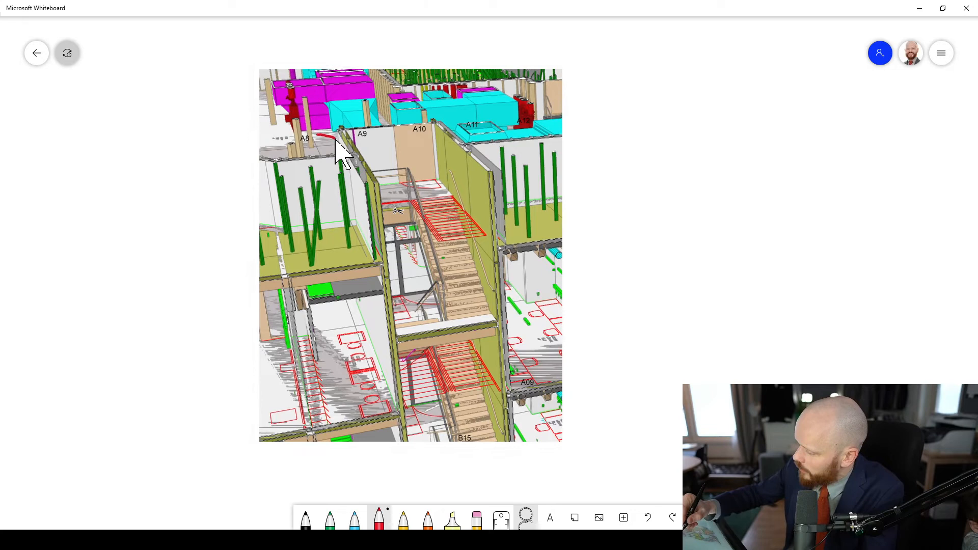
{"action": "left_click_drag", "start_coordinate": [340, 131], "coordinate": [380, 306]}
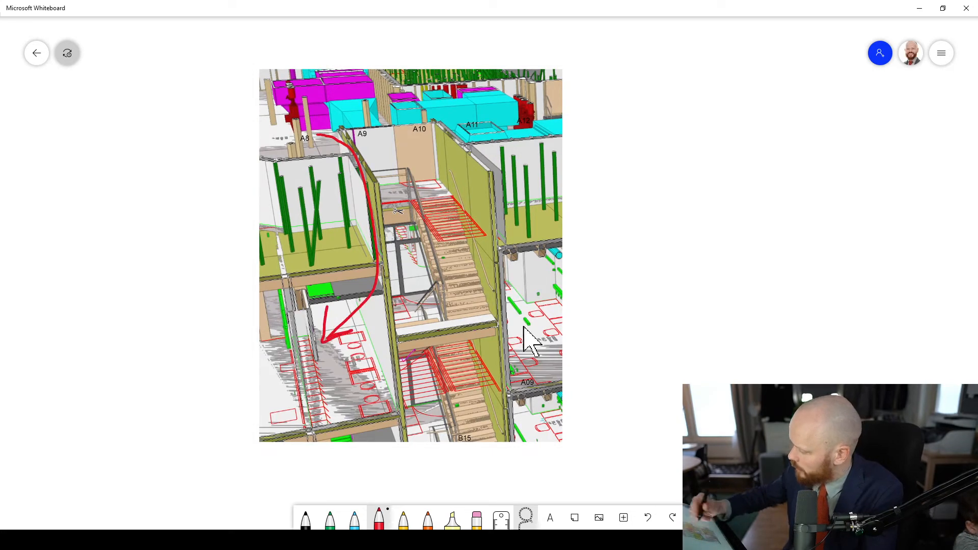
{"action": "left_click_drag", "start_coordinate": [474, 121], "coordinate": [521, 293]}
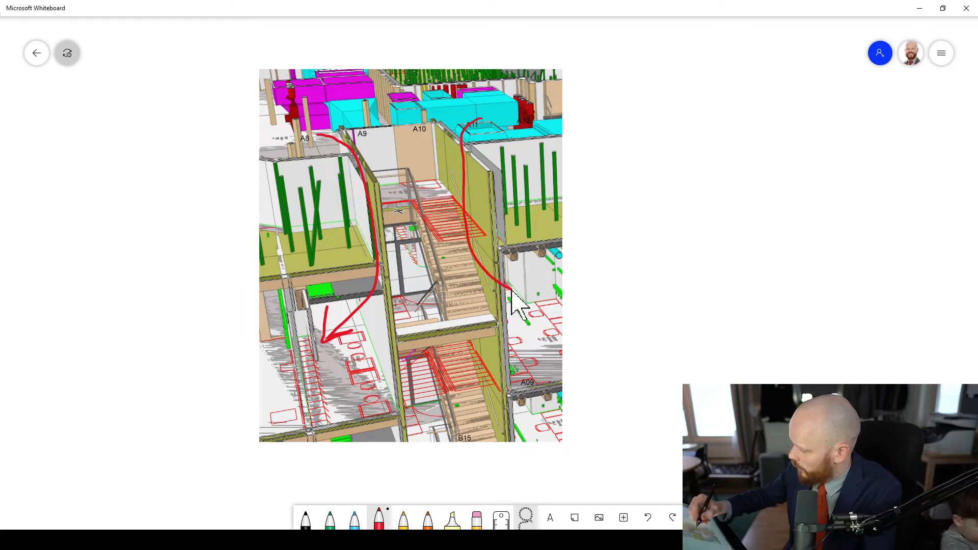